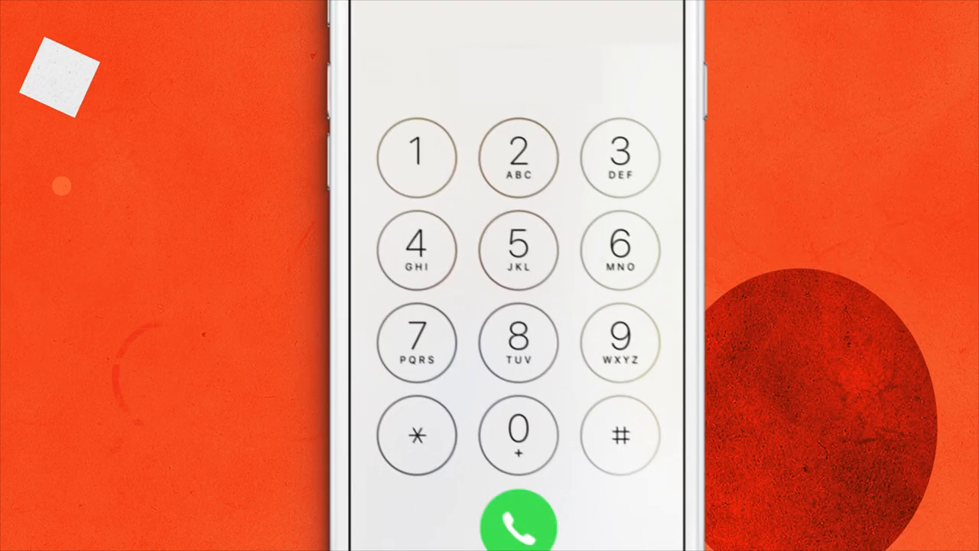
left_click(416, 343)
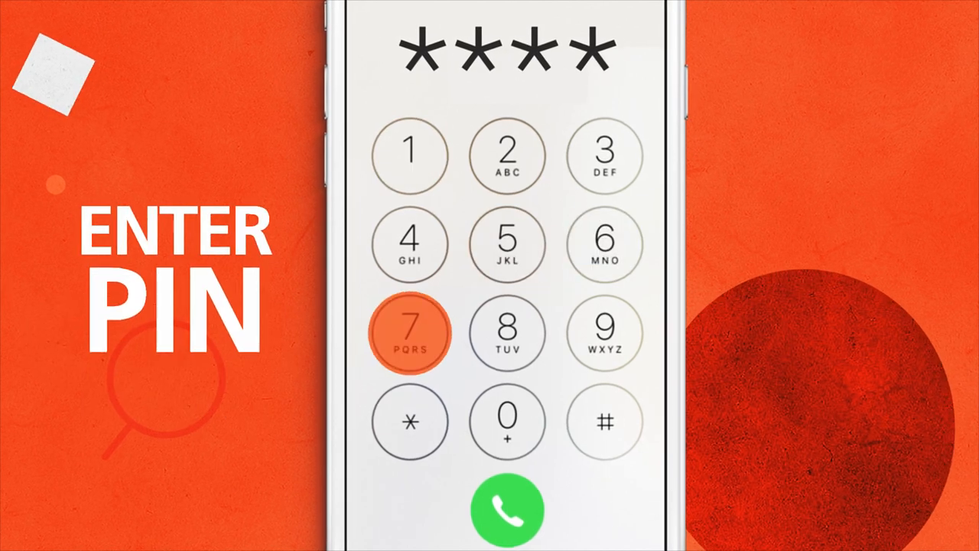